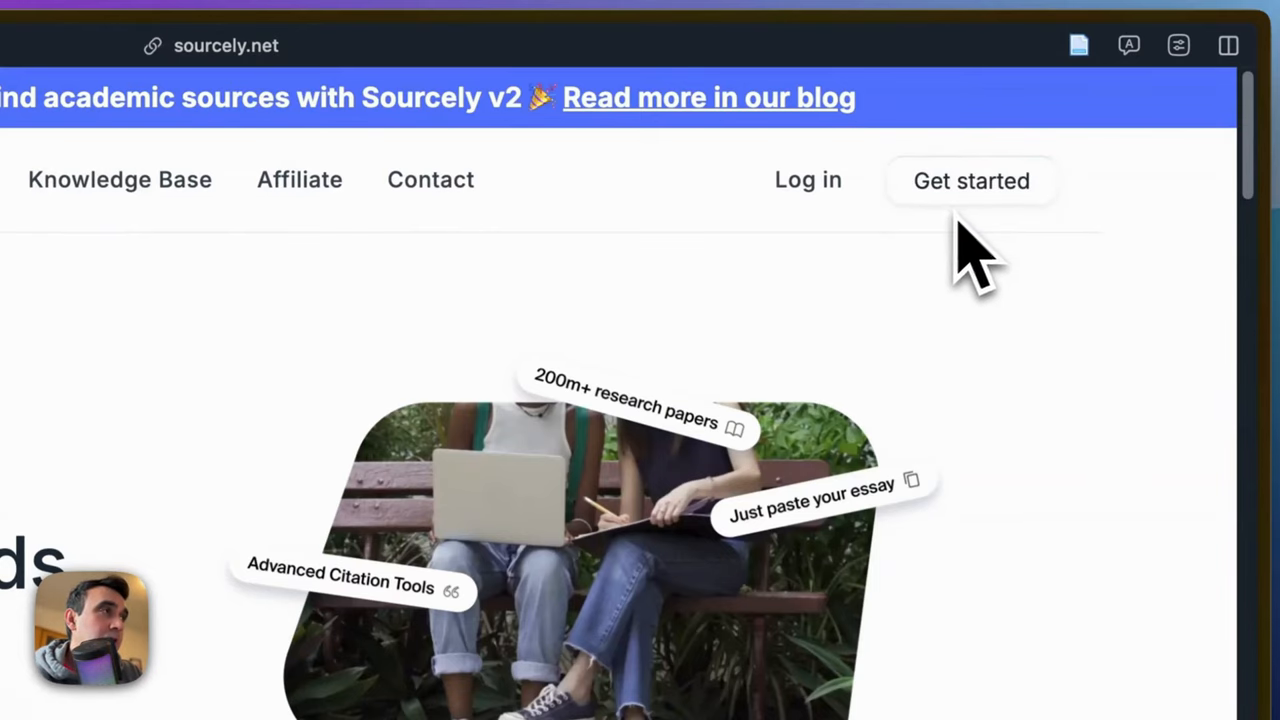
{"action": "mouse_move", "coordinate": [970, 260]}
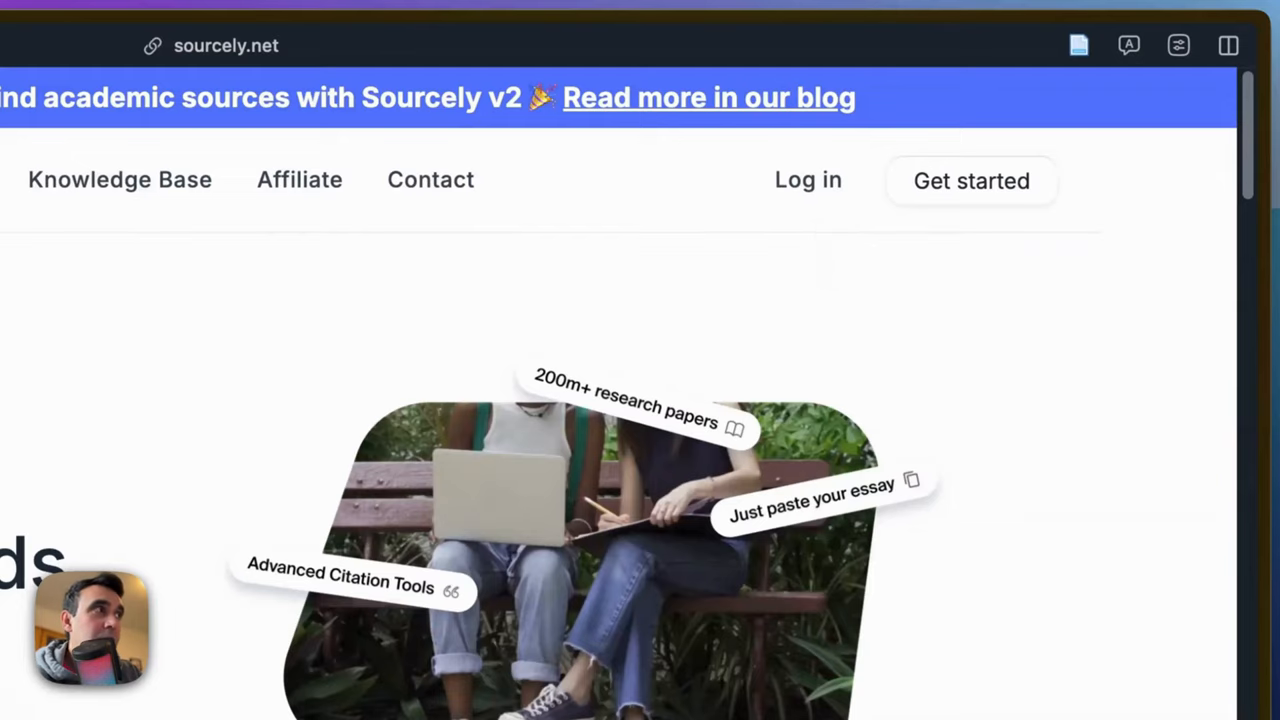
{"action": "mouse_move", "coordinate": [808, 180]}
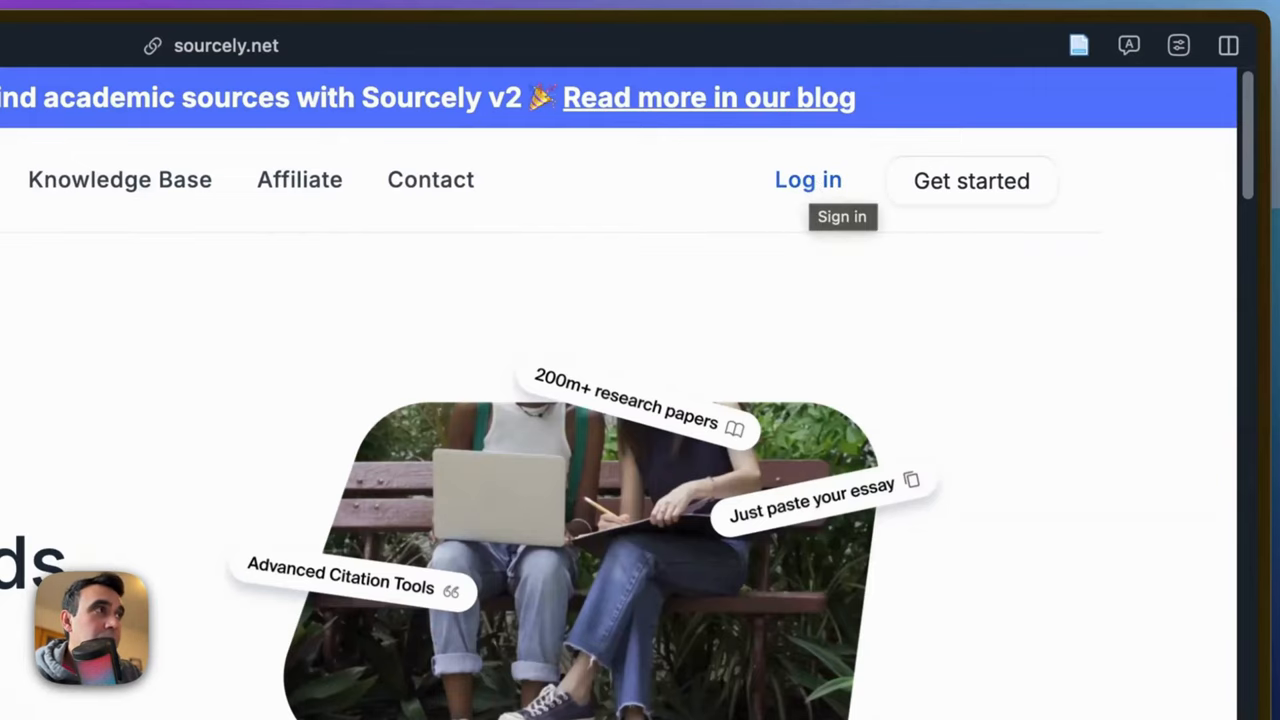
- Log in to Sourcely to reach a blank Untitled document
{"action": "left_click", "coordinate": [808, 180]}
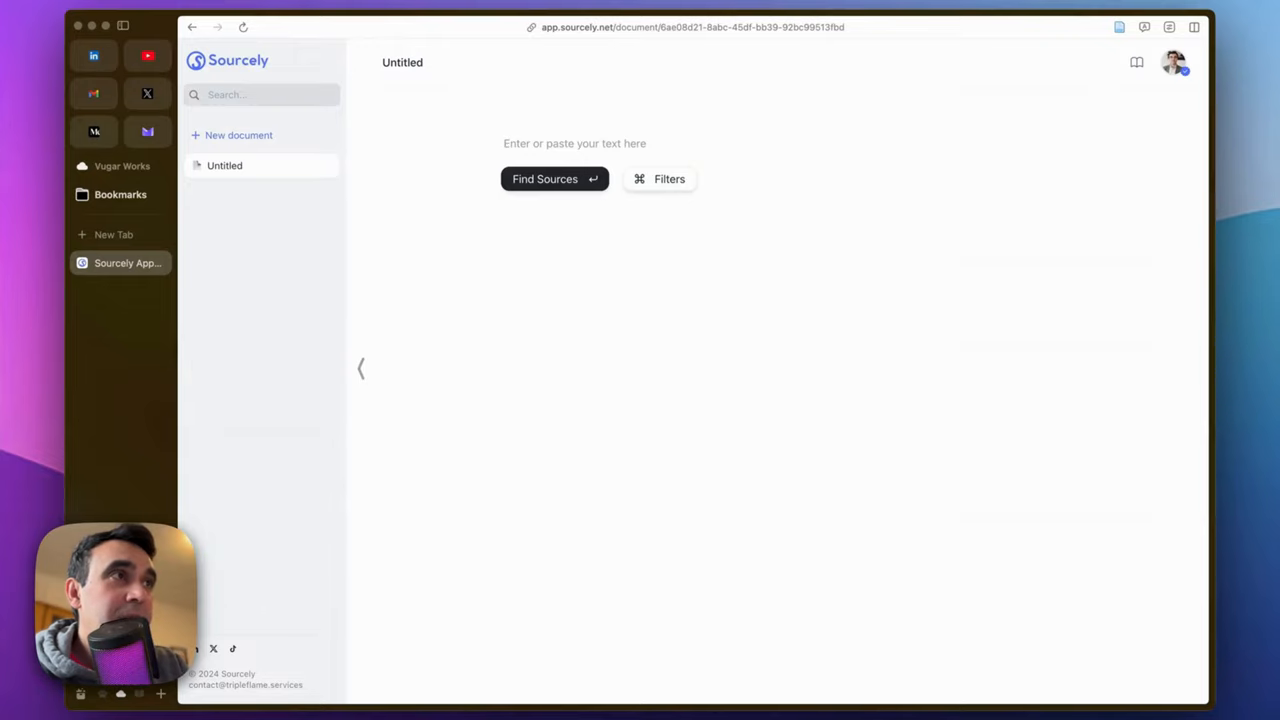
- Paste the essay on international peace and the United Nations into the document
{"action": "left_click", "coordinate": [574, 143]}
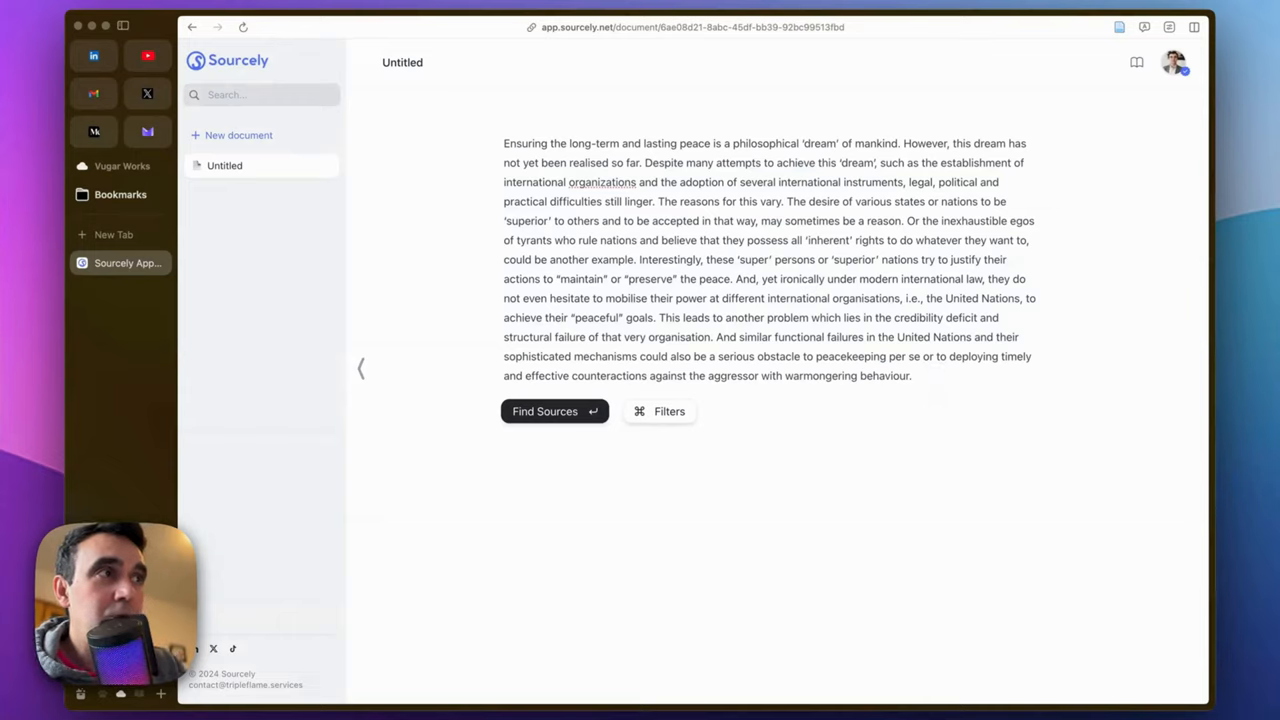
{"action": "left_click", "coordinate": [911, 375]}
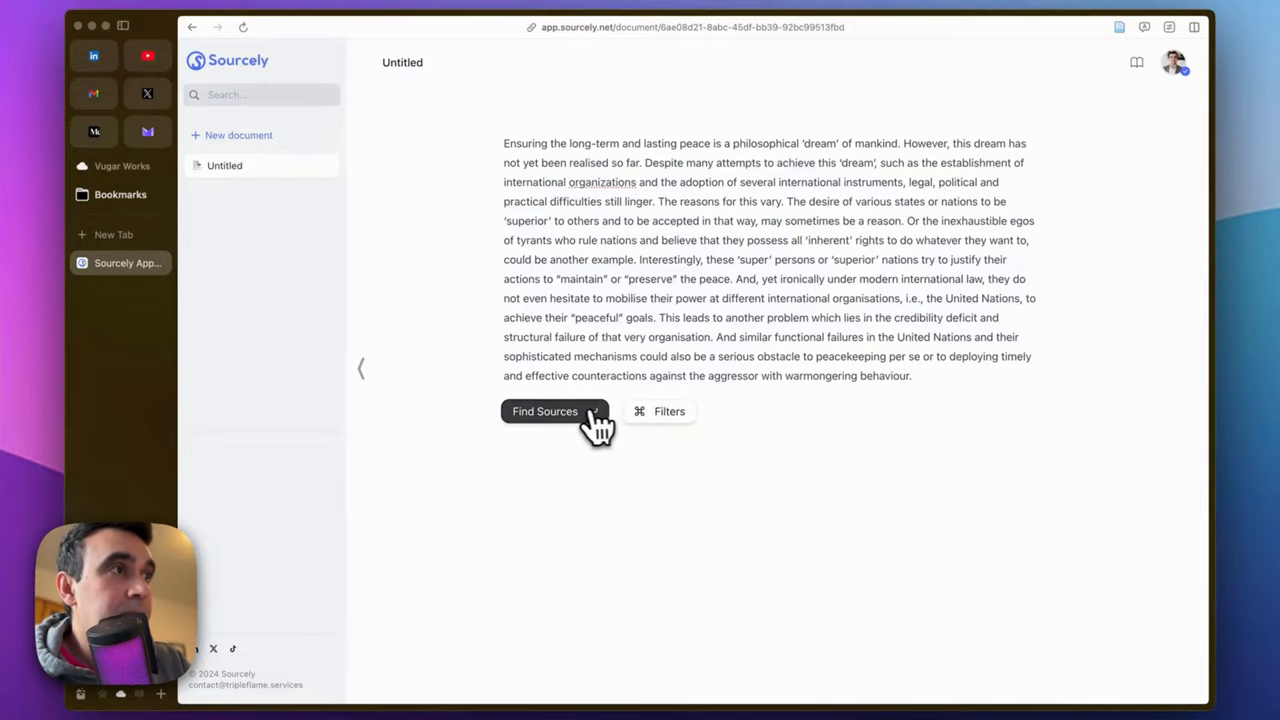
- Run Find Sources on the essay and view the first highlight's papers
{"action": "left_click", "coordinate": [545, 411]}
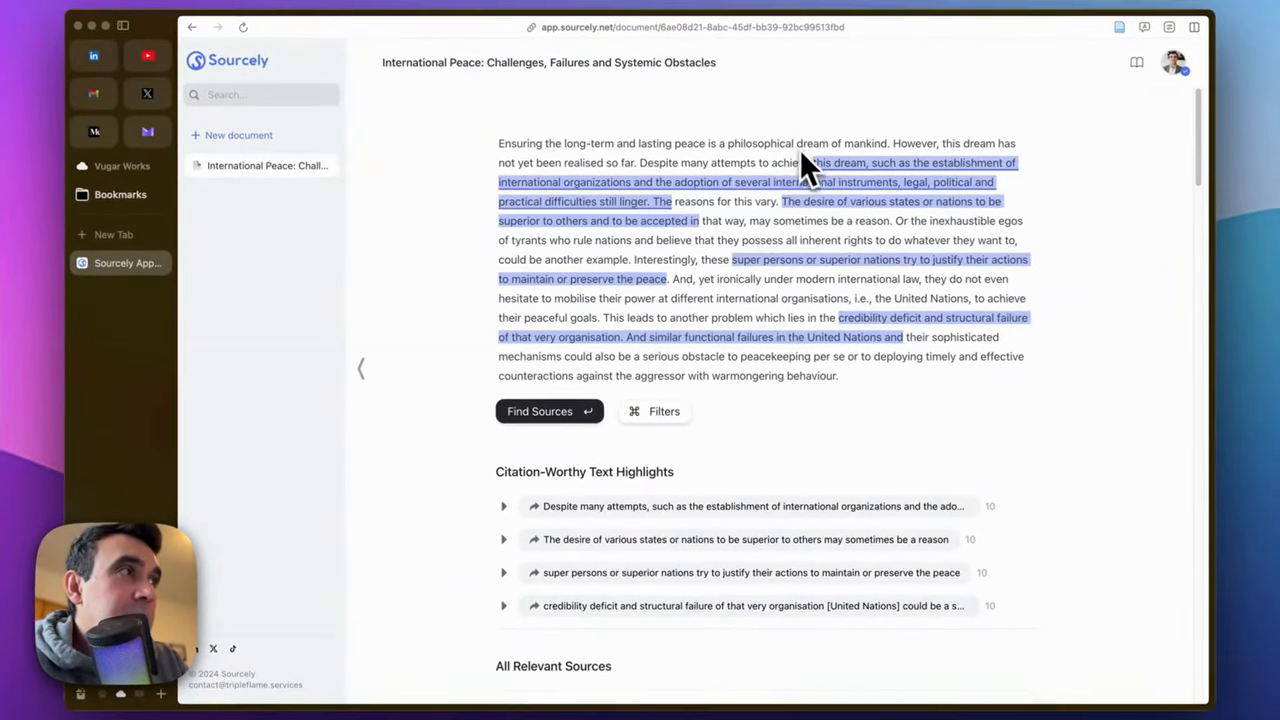
{"action": "mouse_move", "coordinate": [815, 200]}
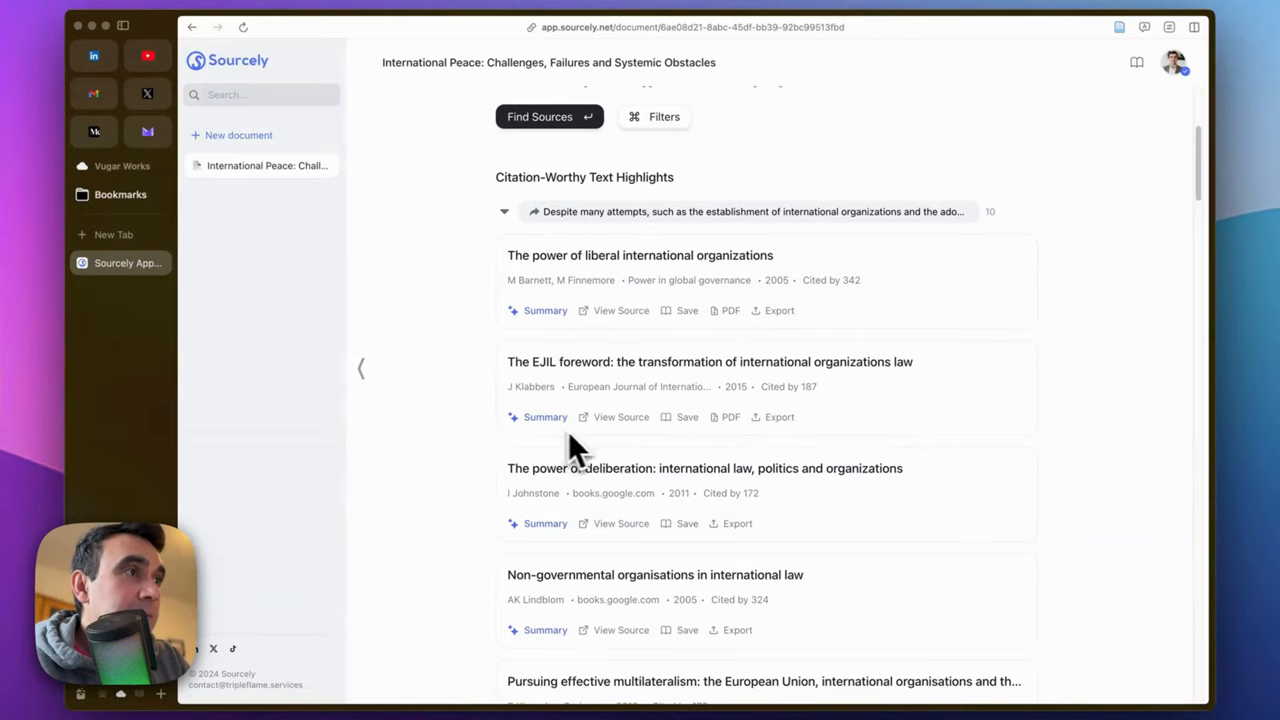
{"action": "mouse_move", "coordinate": [628, 440]}
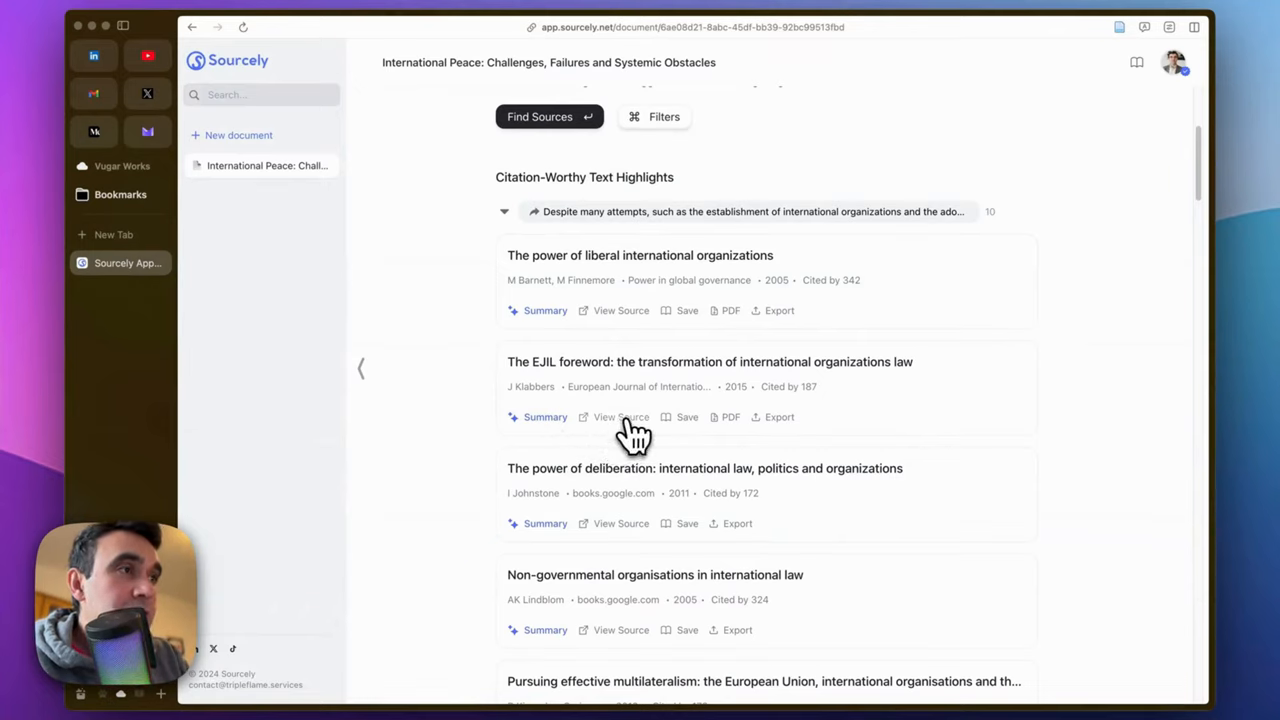
{"action": "mouse_move", "coordinate": [633, 437]}
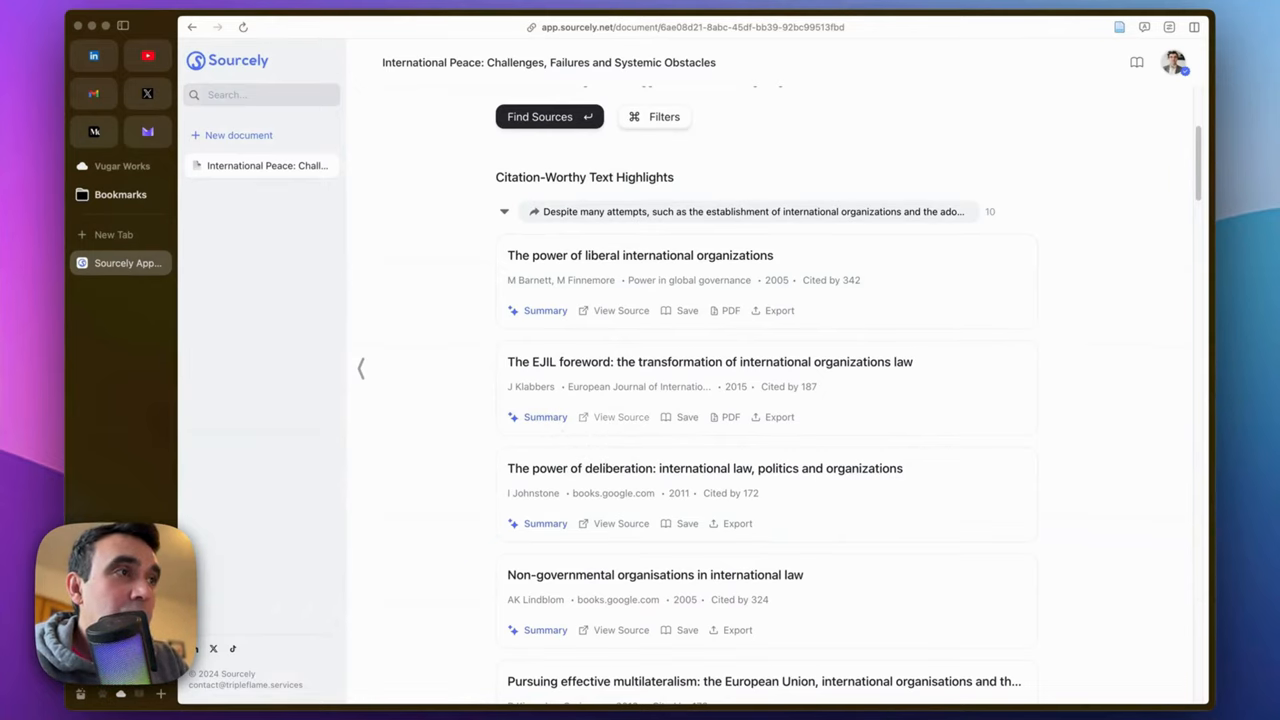
{"action": "scroll", "scroll_direction": "up", "scroll_amount": 3}
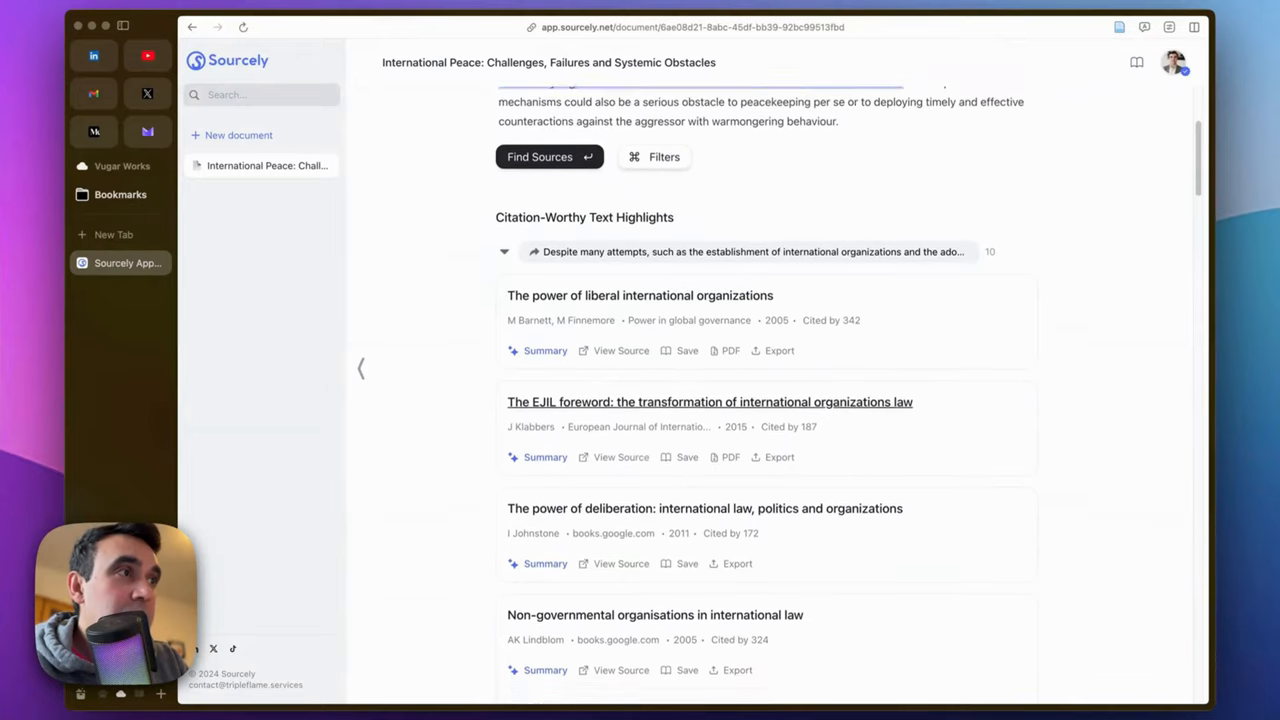
- Open the EJIL foreword by Jan Klabbers on Oxford Academic
{"action": "left_click", "coordinate": [621, 457]}
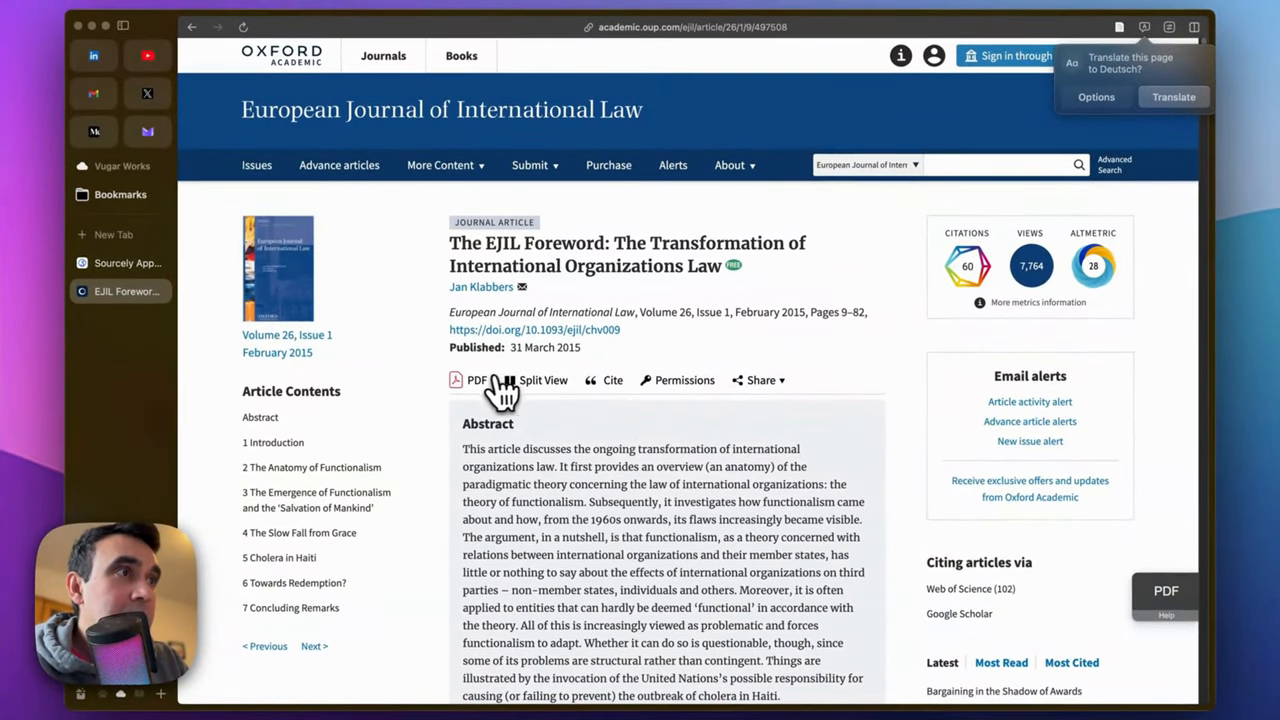
{"action": "mouse_move", "coordinate": [476, 380]}
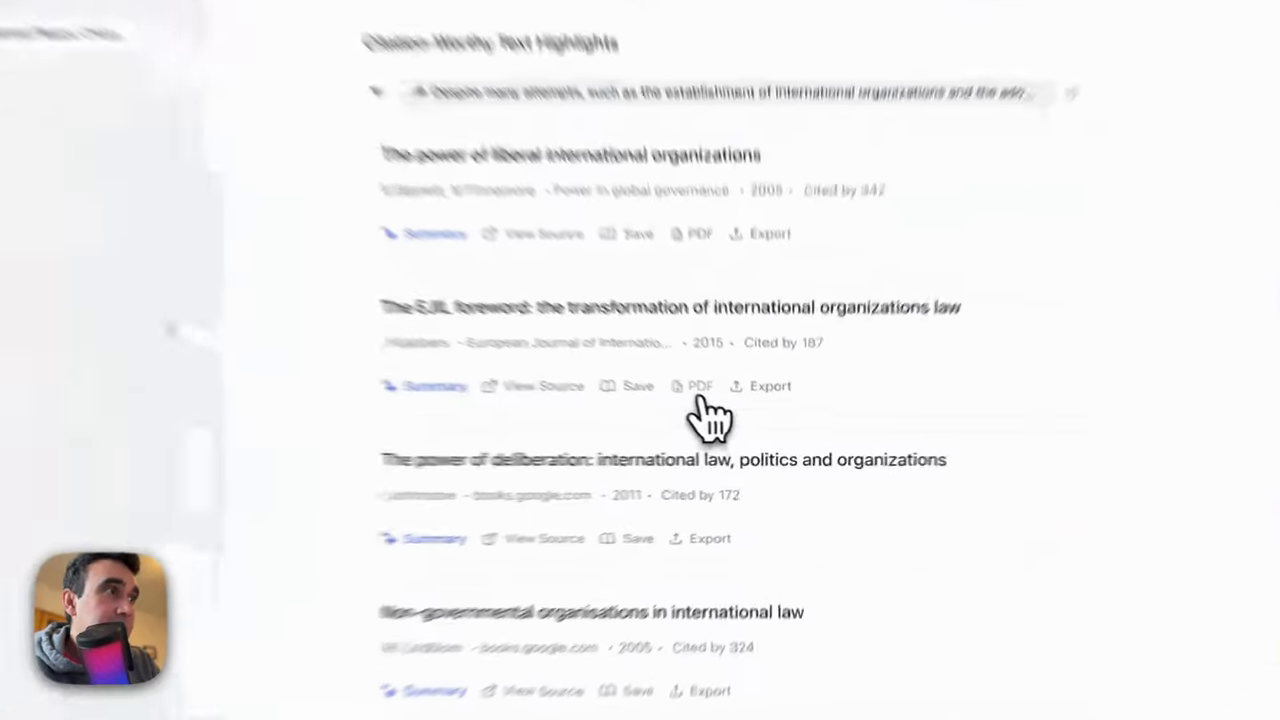
- Open the EJIL foreword's PDF in a separate tab
{"action": "left_click", "coordinate": [701, 386]}
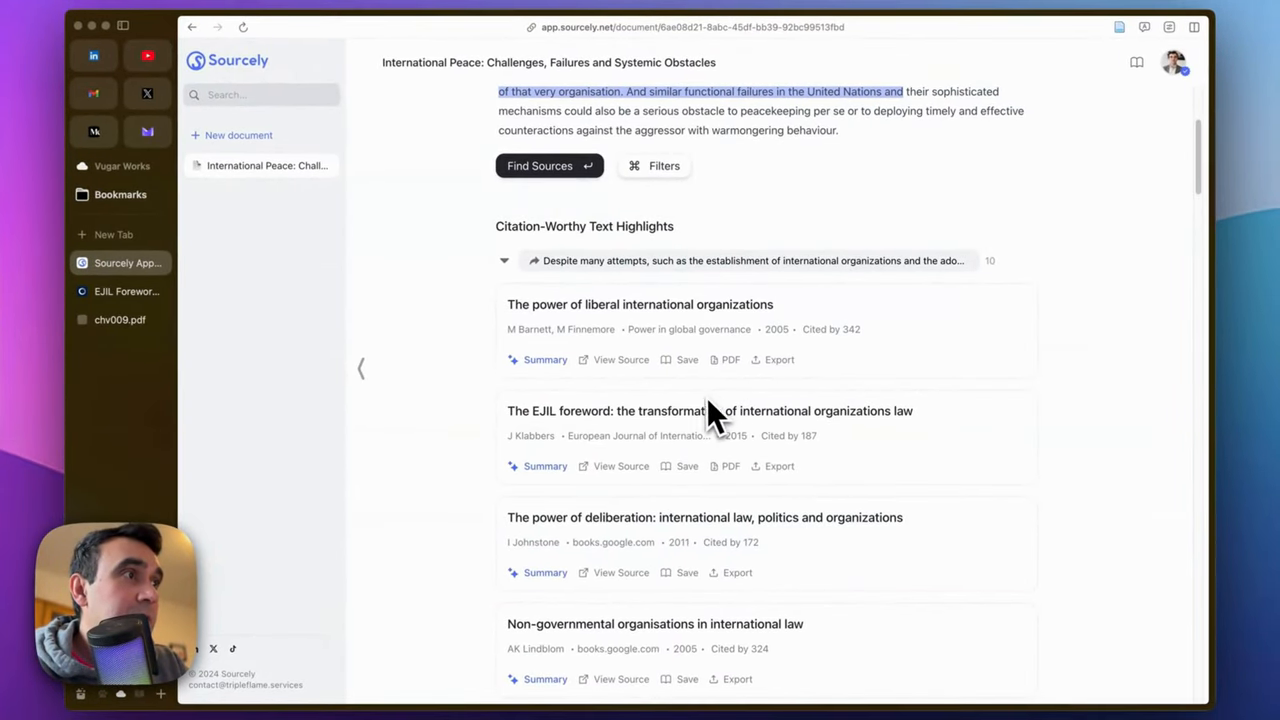
{"action": "mouse_move", "coordinate": [687, 387]}
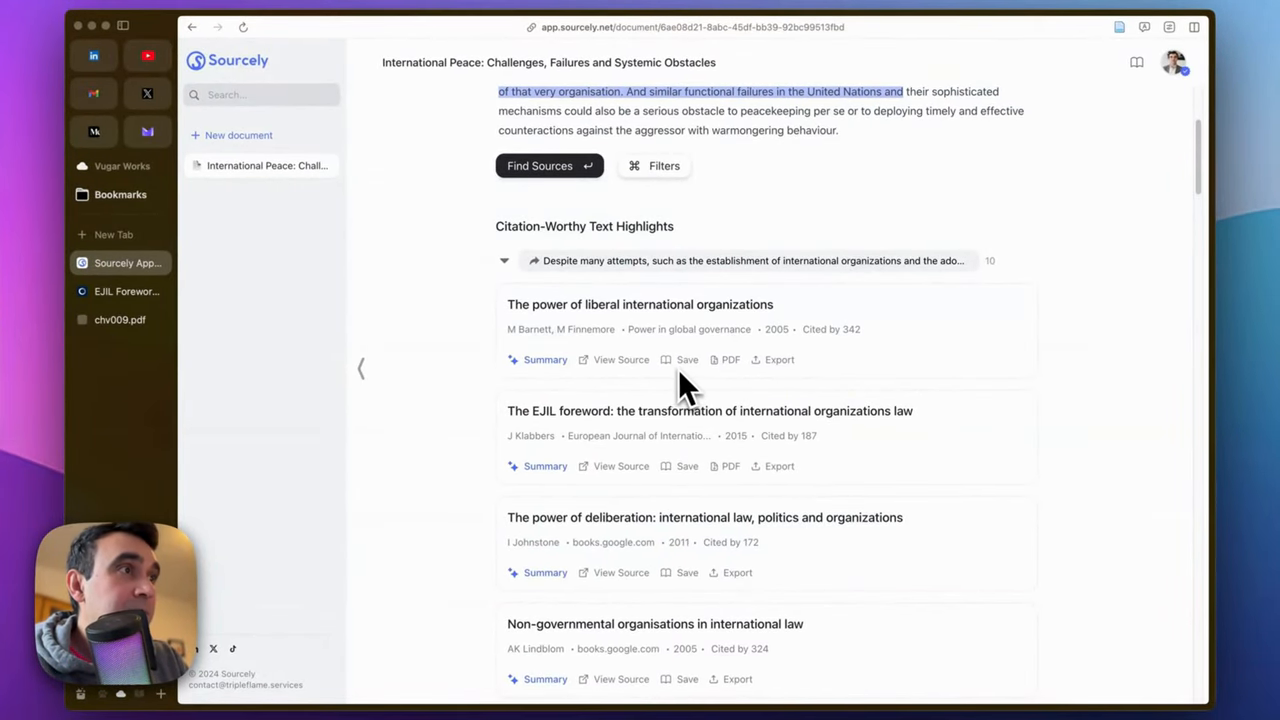
- Save Barnett and Finnemore's 'The power of liberal international organizations' to the library
{"action": "left_click", "coordinate": [687, 359]}
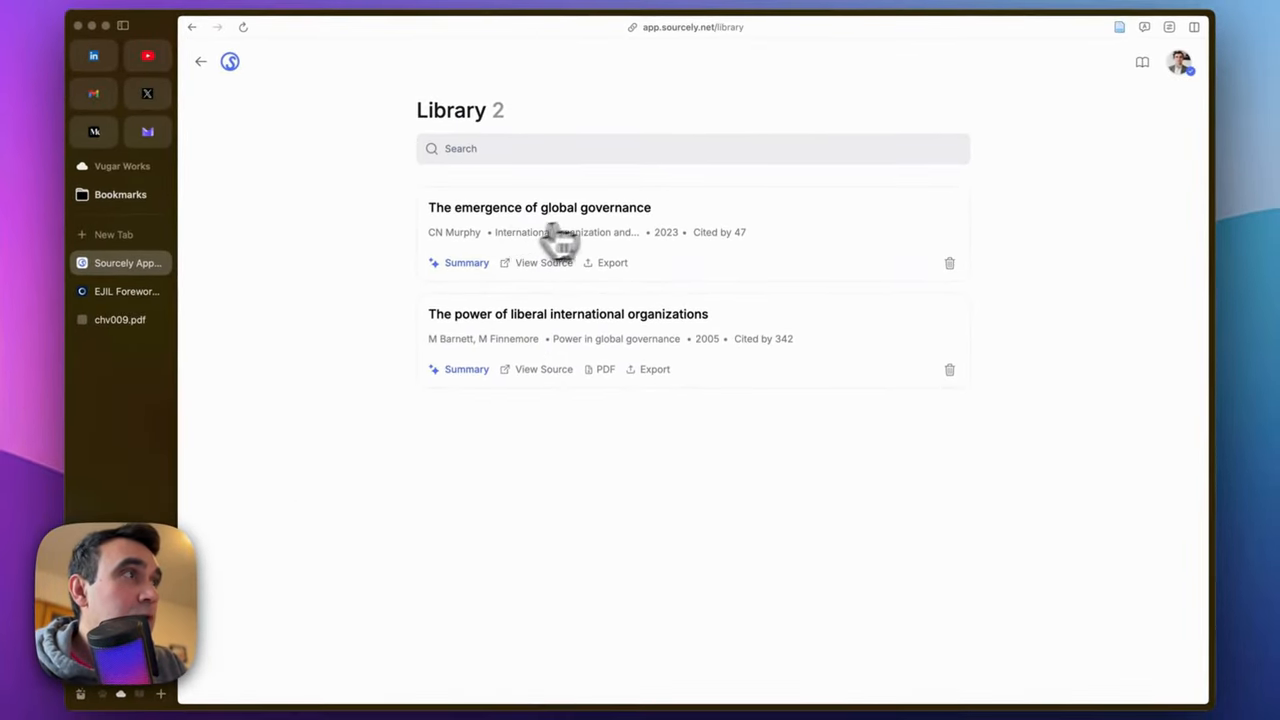
{"action": "mouse_move", "coordinate": [640, 275]}
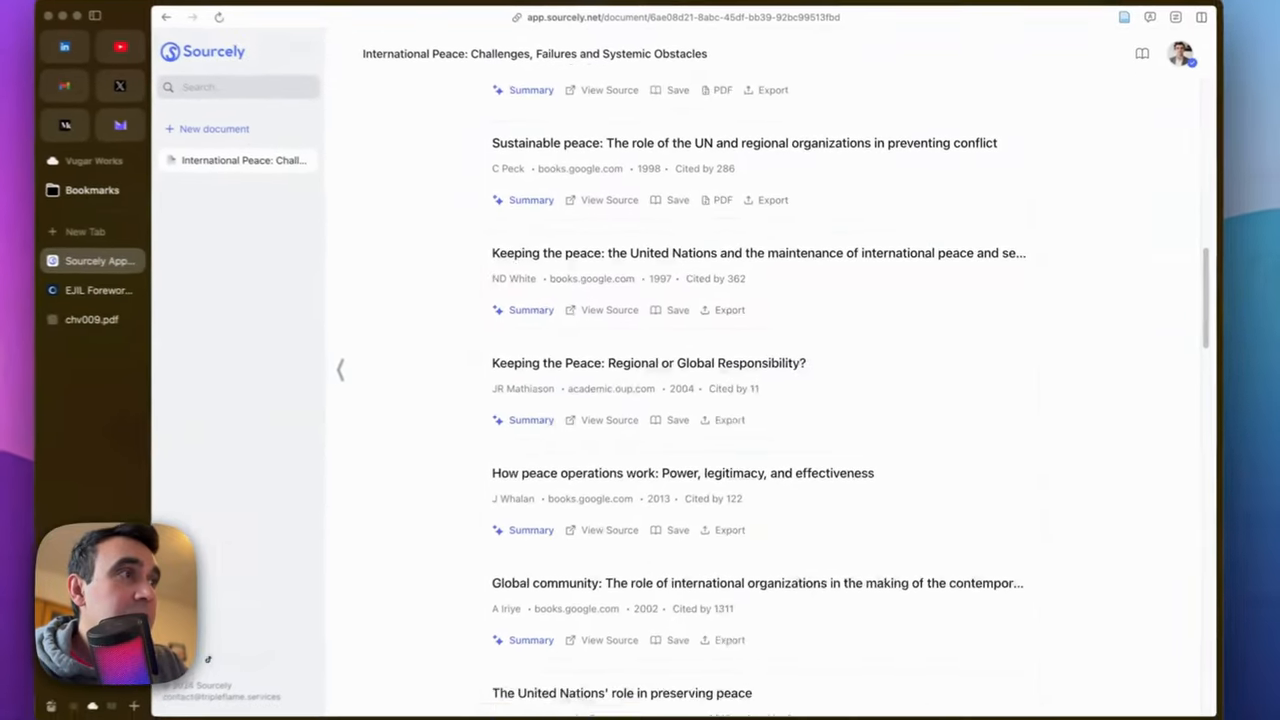
{"action": "scroll", "scroll_direction": "down", "scroll_amount": 3}
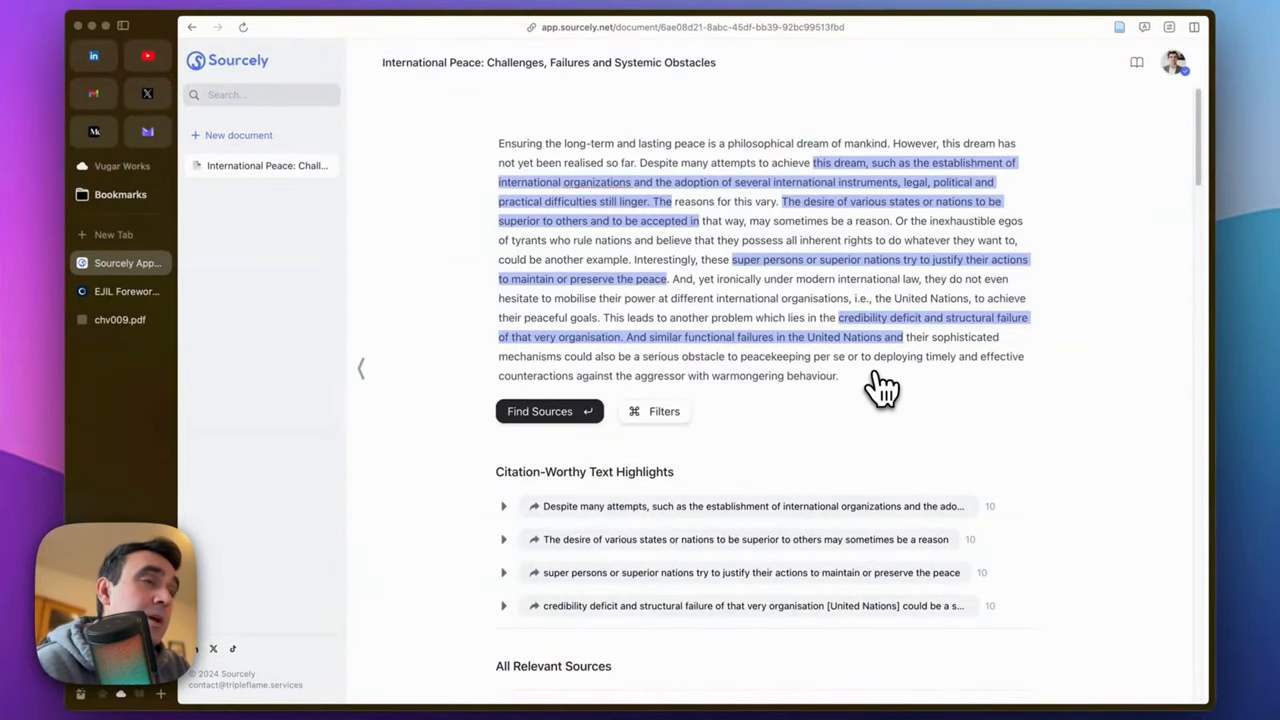
{"action": "mouse_move", "coordinate": [1040, 275]}
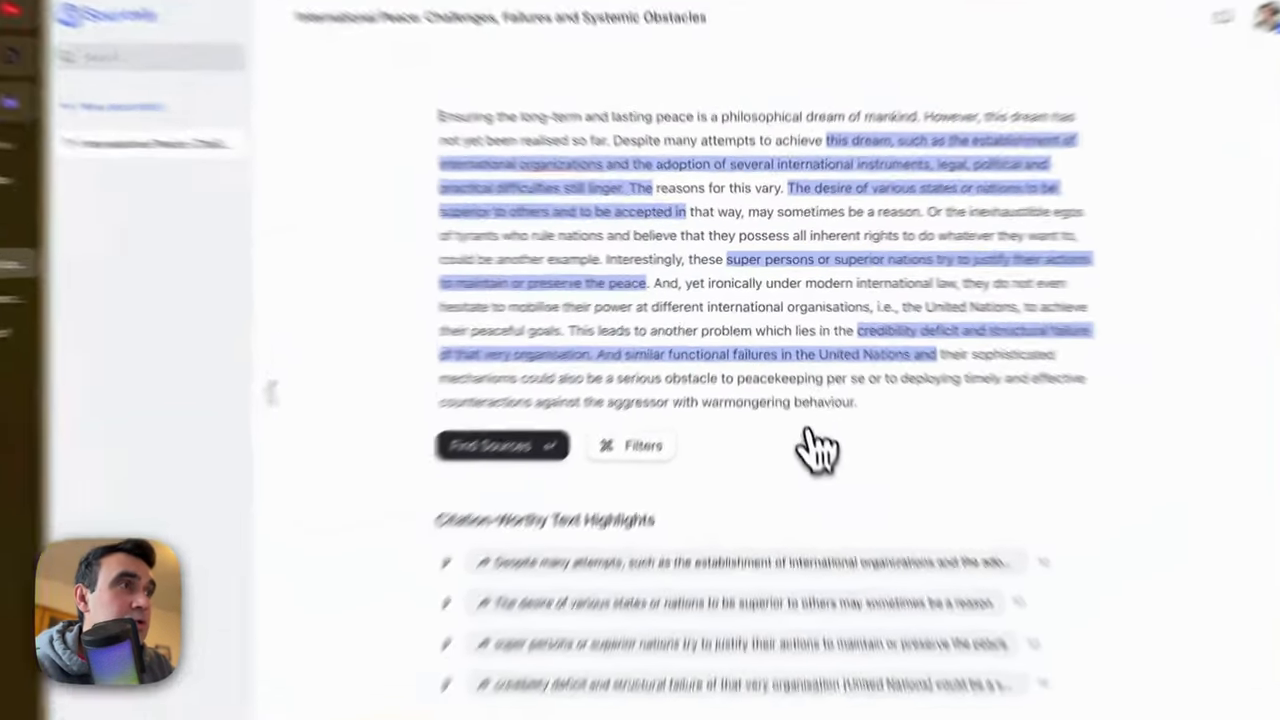
- Show the filters panel with the 2008–2015 year range and 10 minimum citations
{"action": "left_click", "coordinate": [630, 445]}
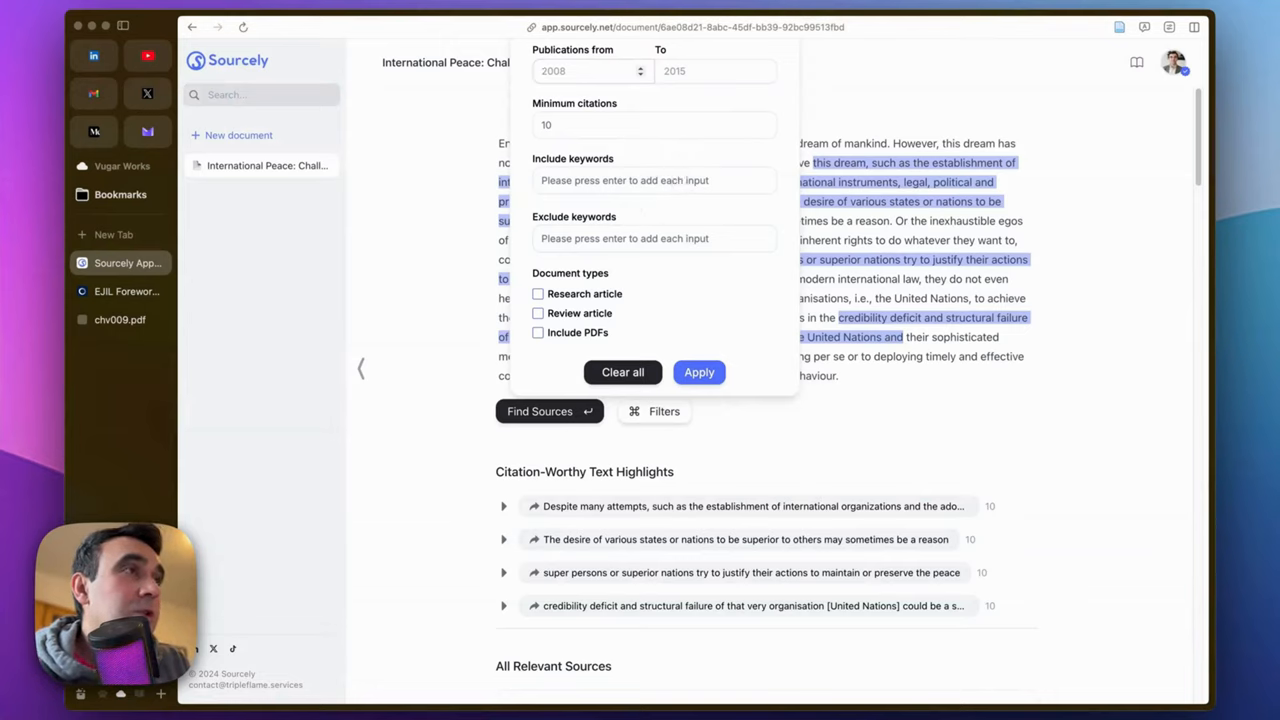
{"action": "mouse_move", "coordinate": [611, 195]}
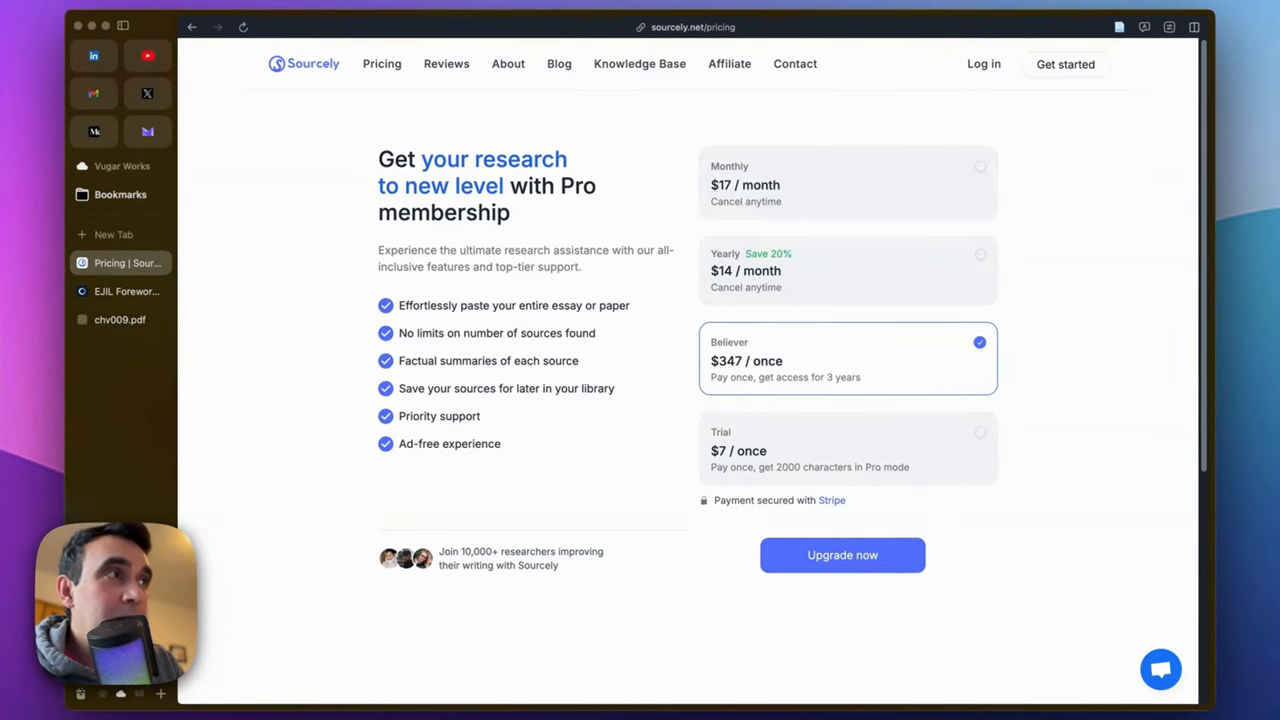
{"action": "mouse_move", "coordinate": [1015, 195]}
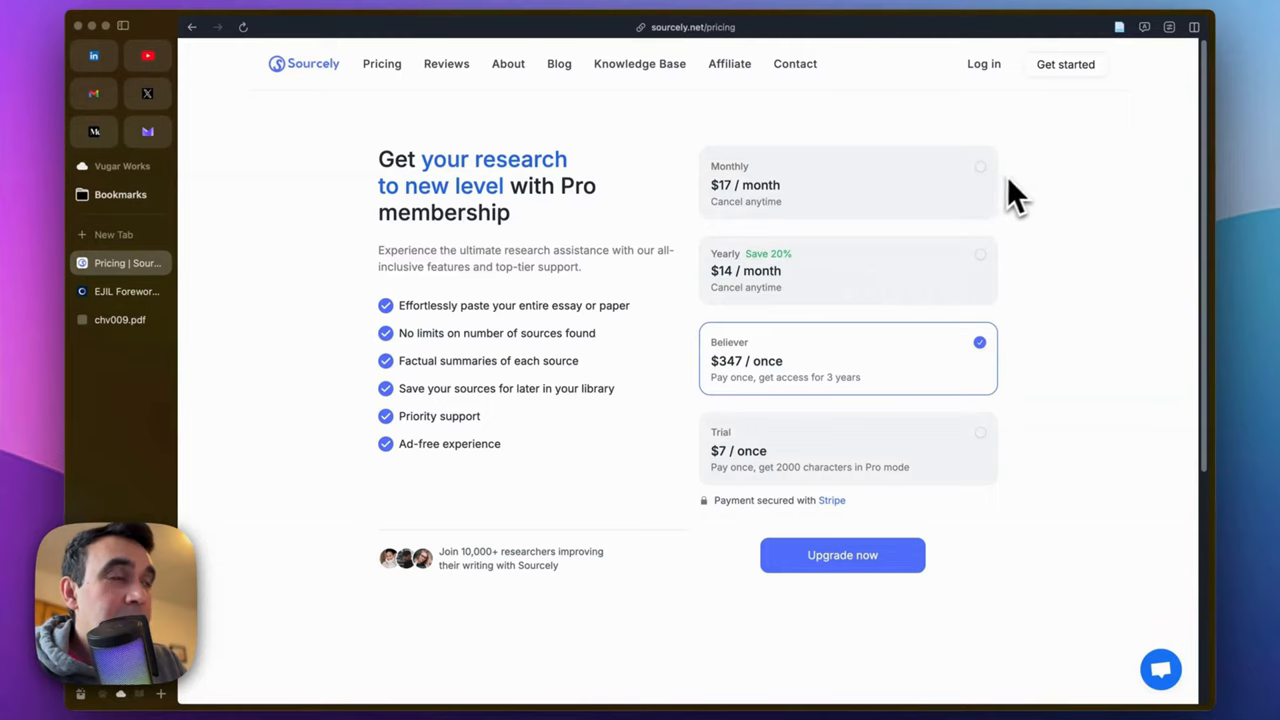
{"action": "mouse_move", "coordinate": [828, 238]}
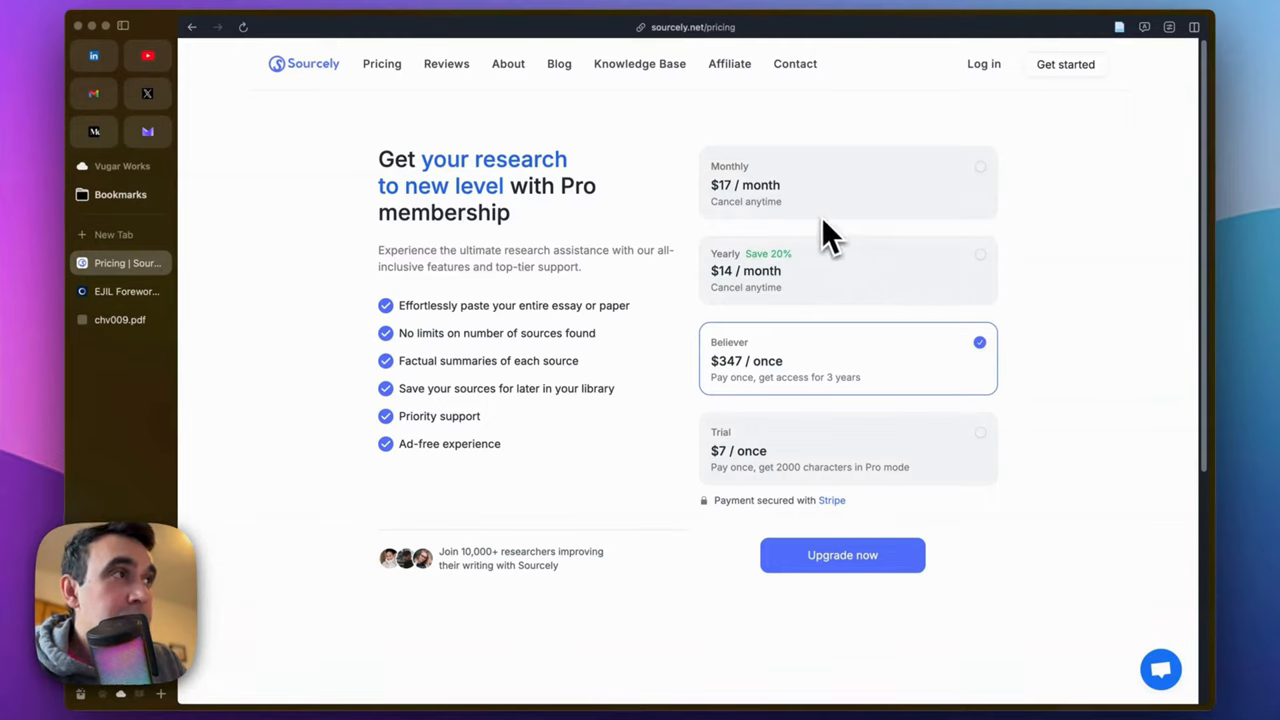
{"action": "mouse_move", "coordinate": [767, 303]}
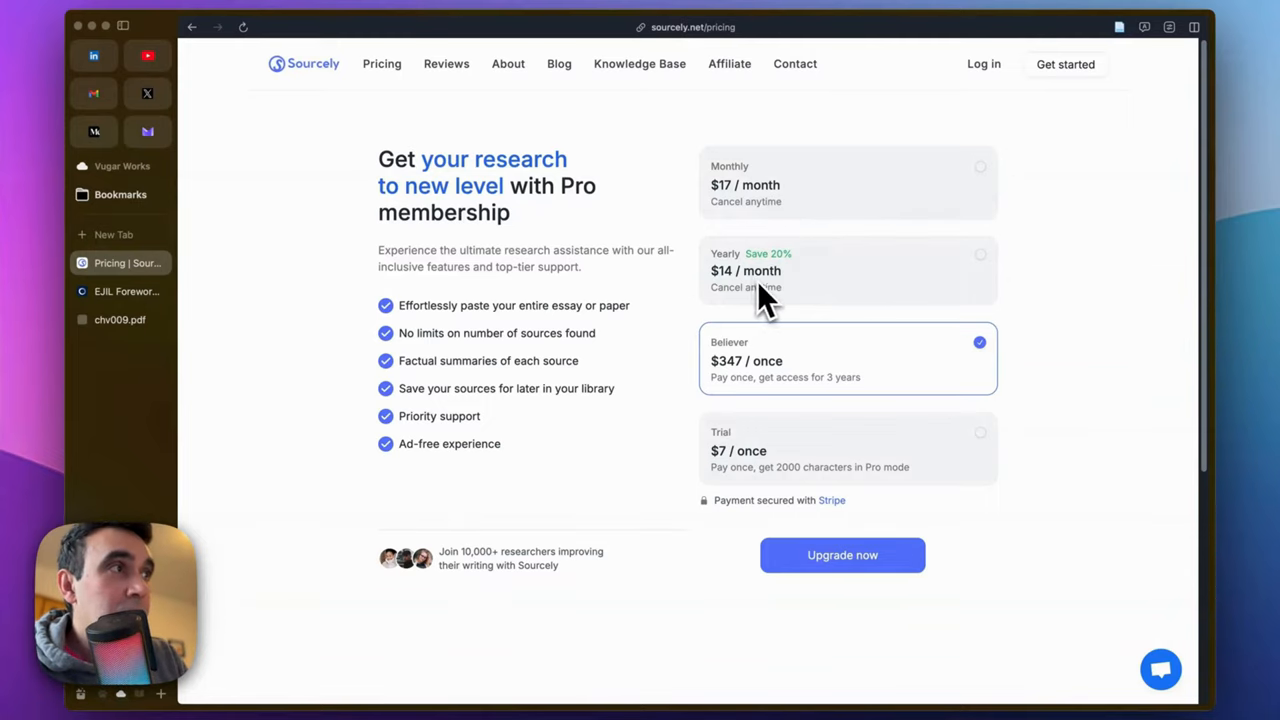
{"action": "mouse_move", "coordinate": [820, 380]}
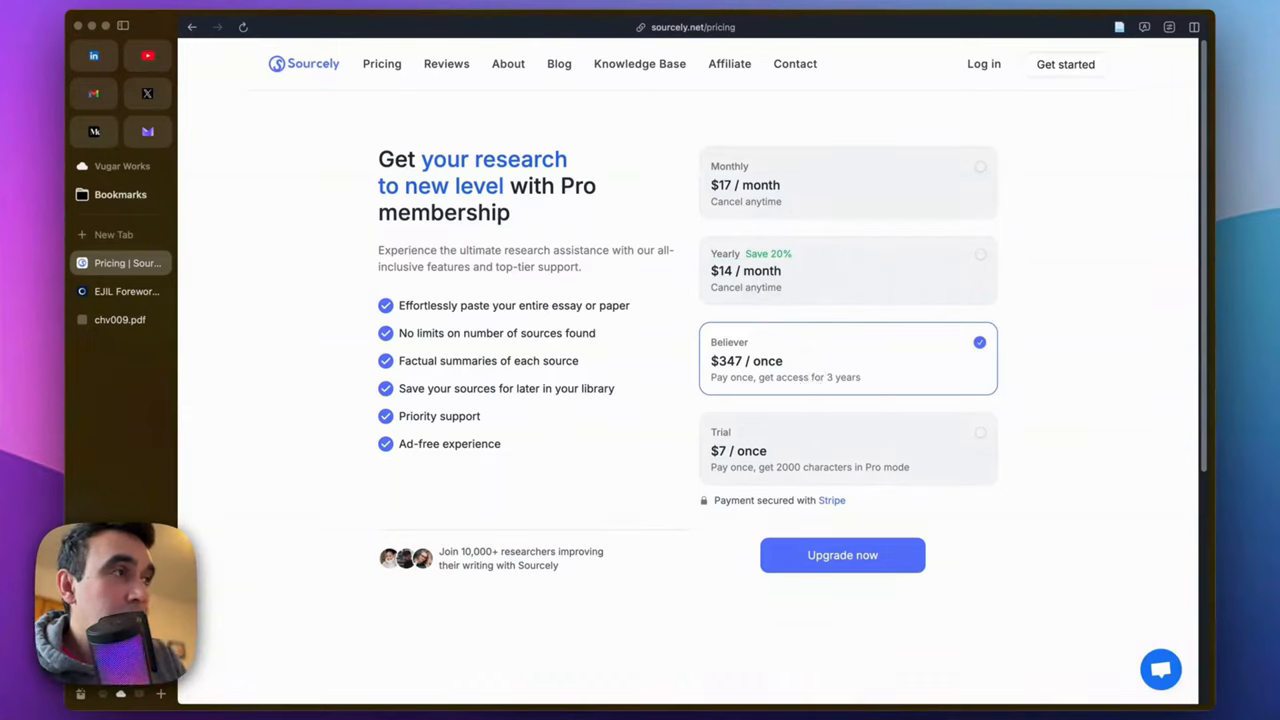
{"action": "mouse_move", "coordinate": [742, 390]}
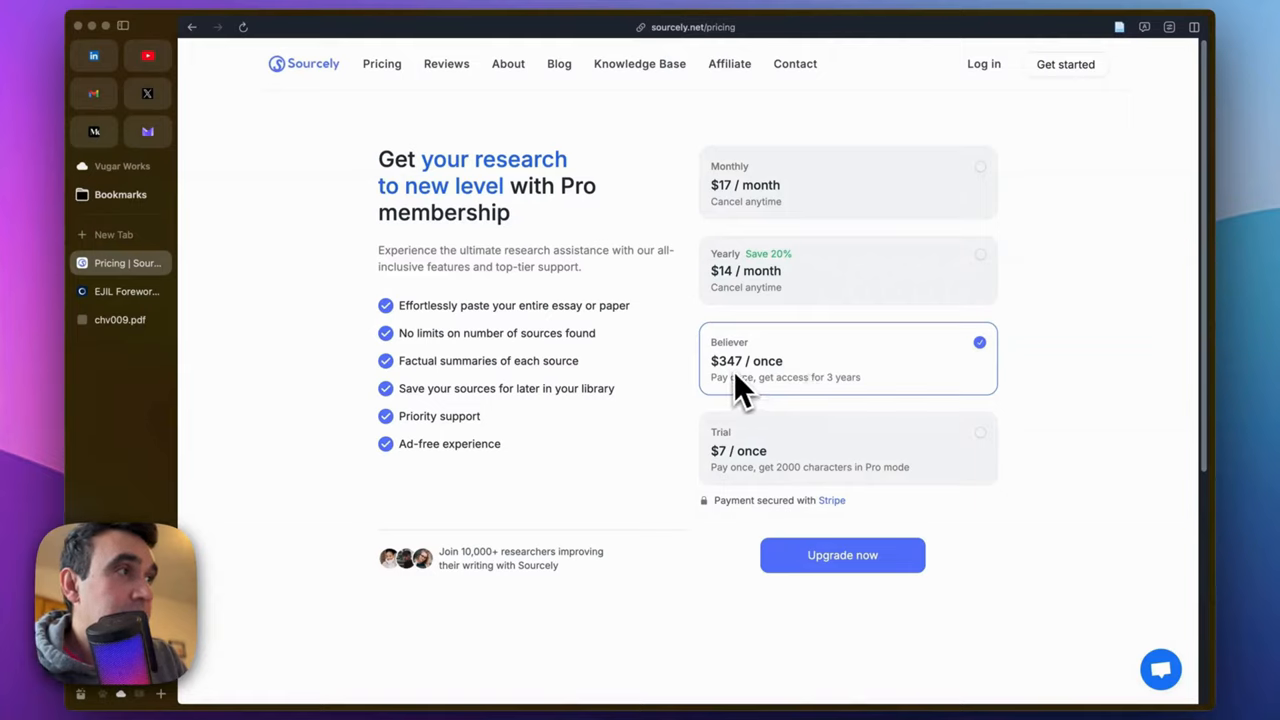
{"action": "mouse_move", "coordinate": [835, 408]}
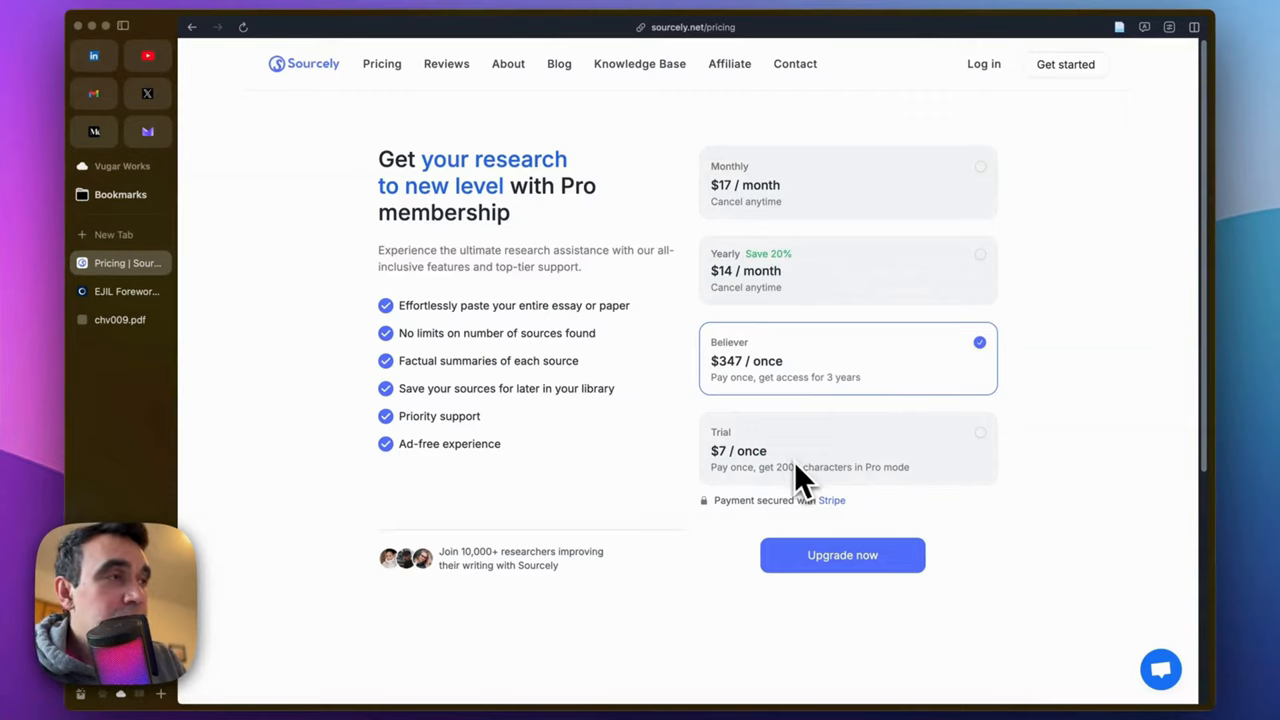
{"action": "mouse_move", "coordinate": [812, 497]}
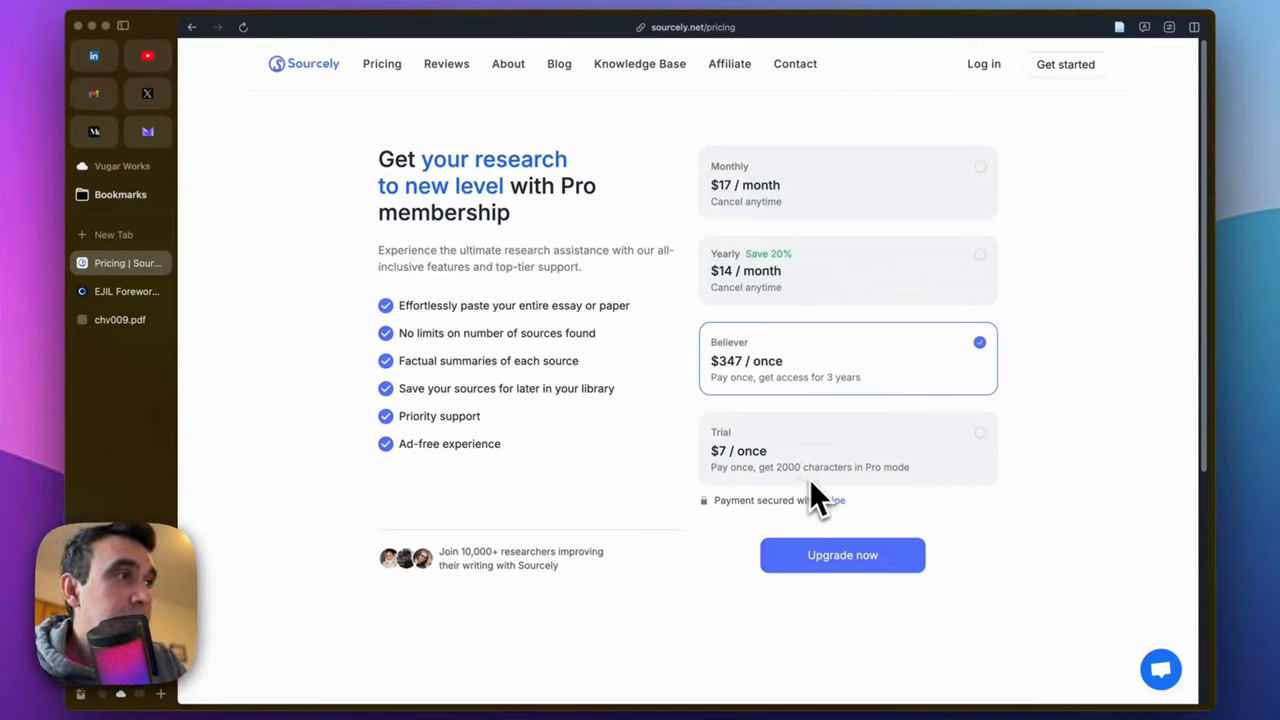
{"action": "mouse_move", "coordinate": [862, 460]}
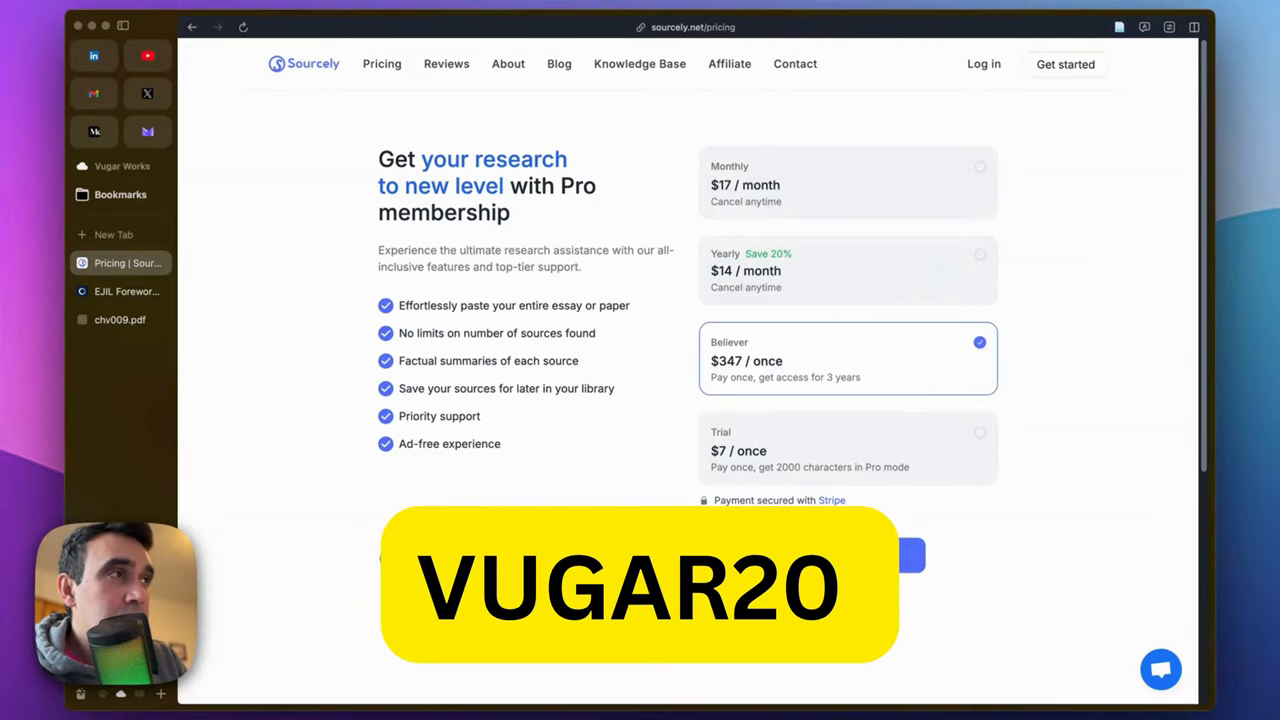
{"action": "mouse_move", "coordinate": [875, 210]}
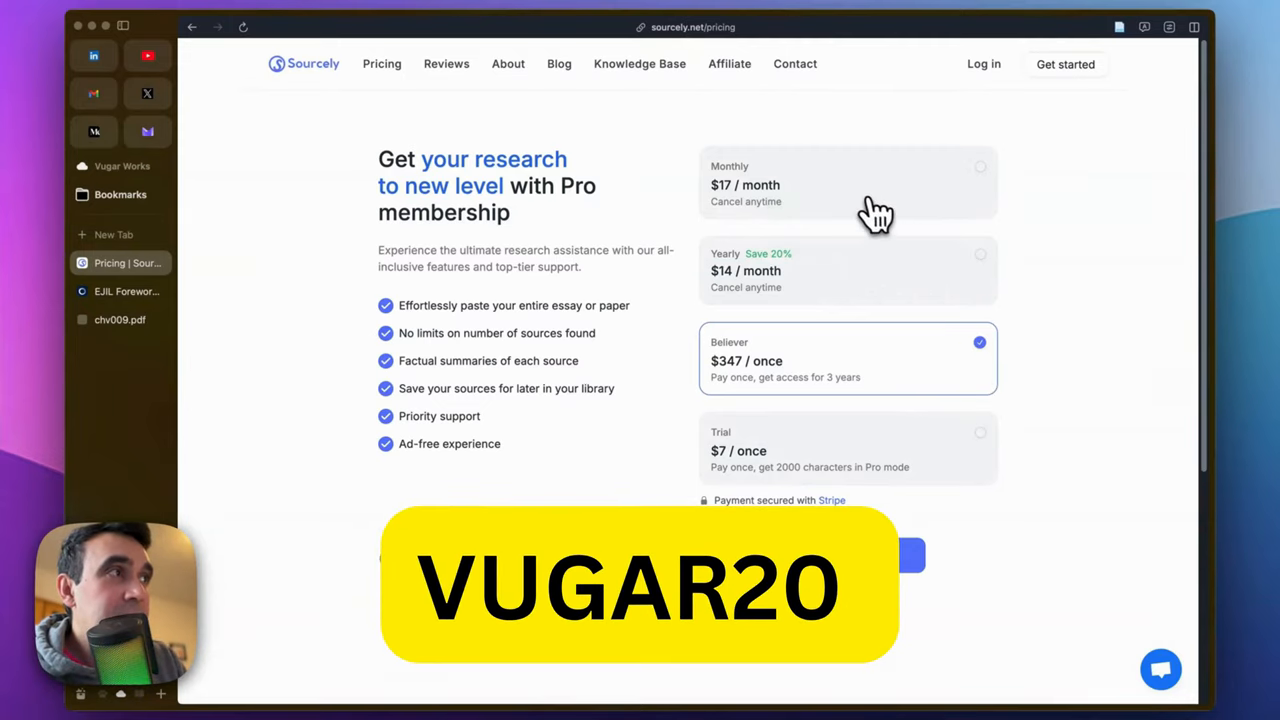
- Select the Yearly Pro plan at $14 per month on the pricing page
{"action": "left_click", "coordinate": [847, 183]}
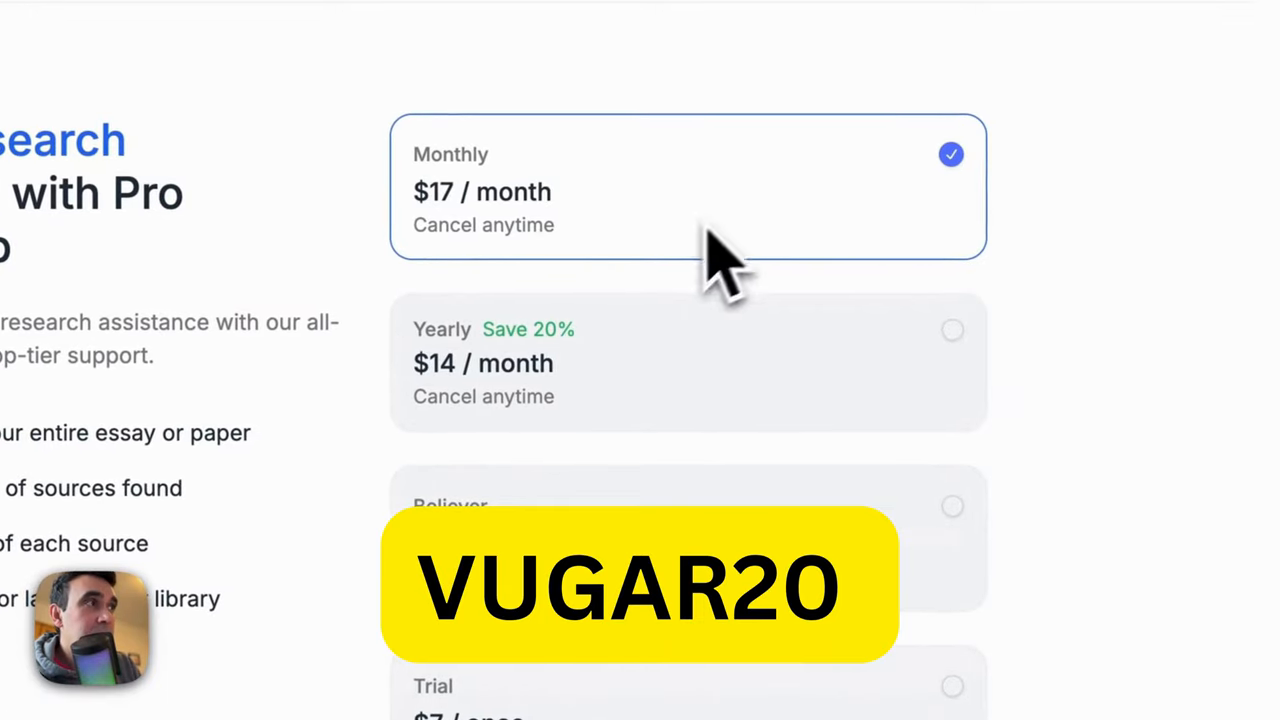
{"action": "left_click", "coordinate": [688, 362]}
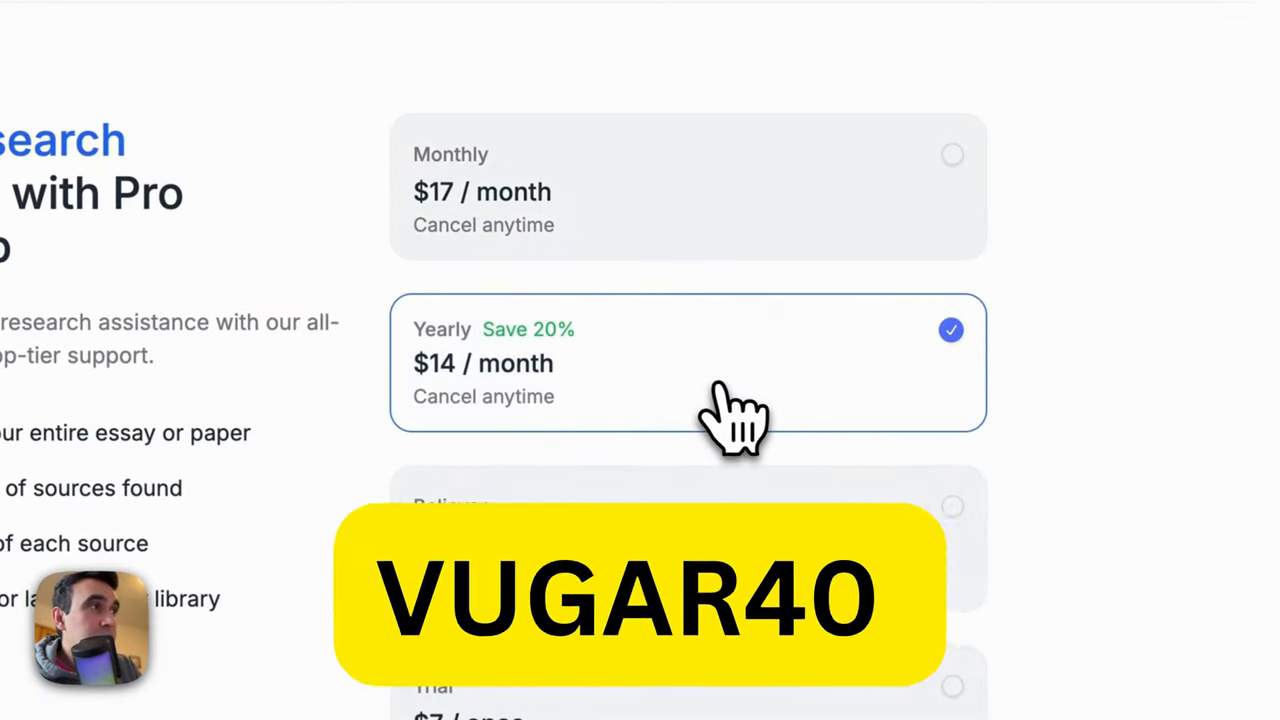